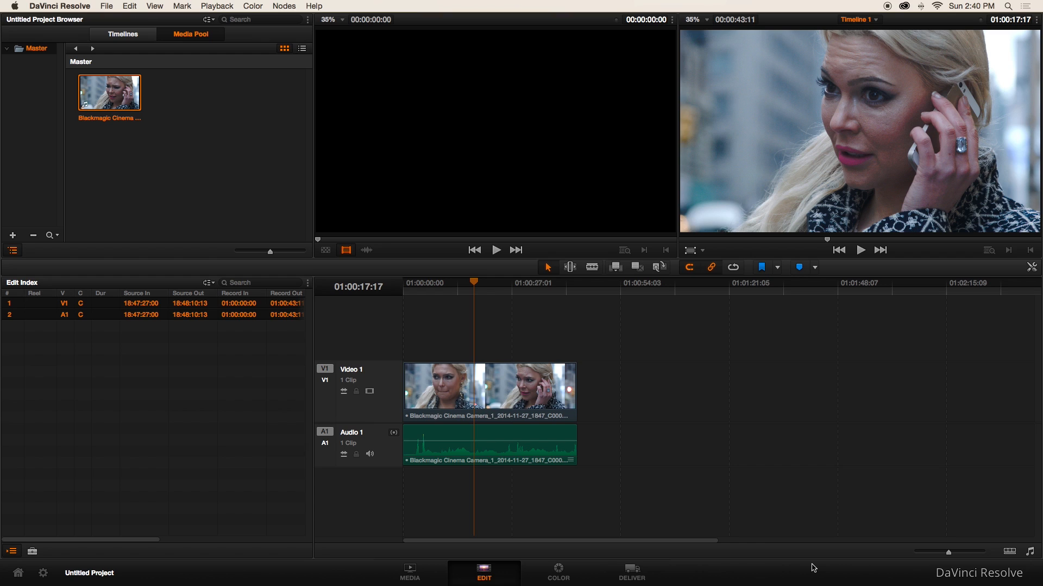
pyautogui.moveTo(816, 567)
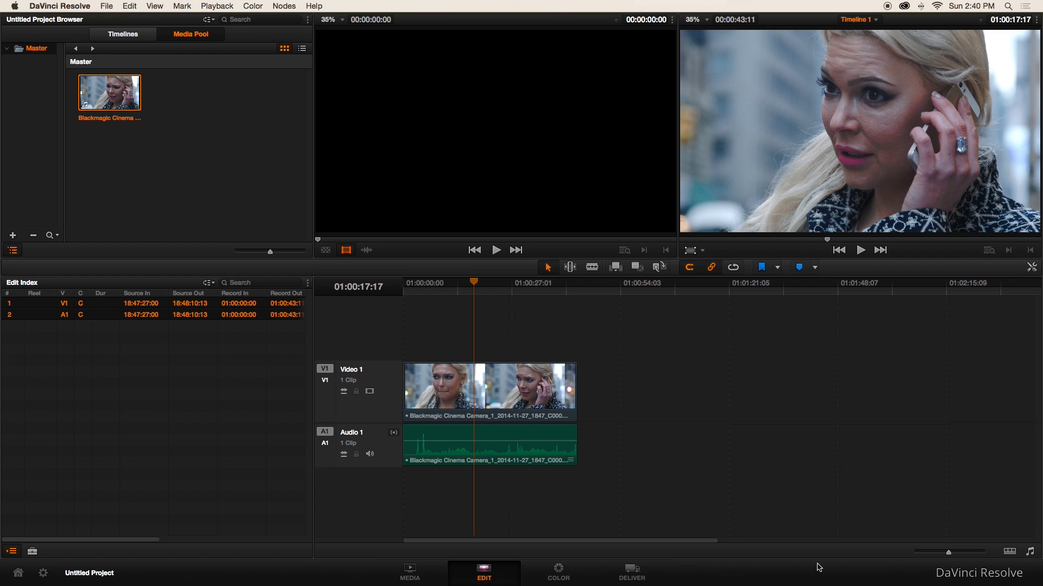
pyautogui.moveTo(885, 159)
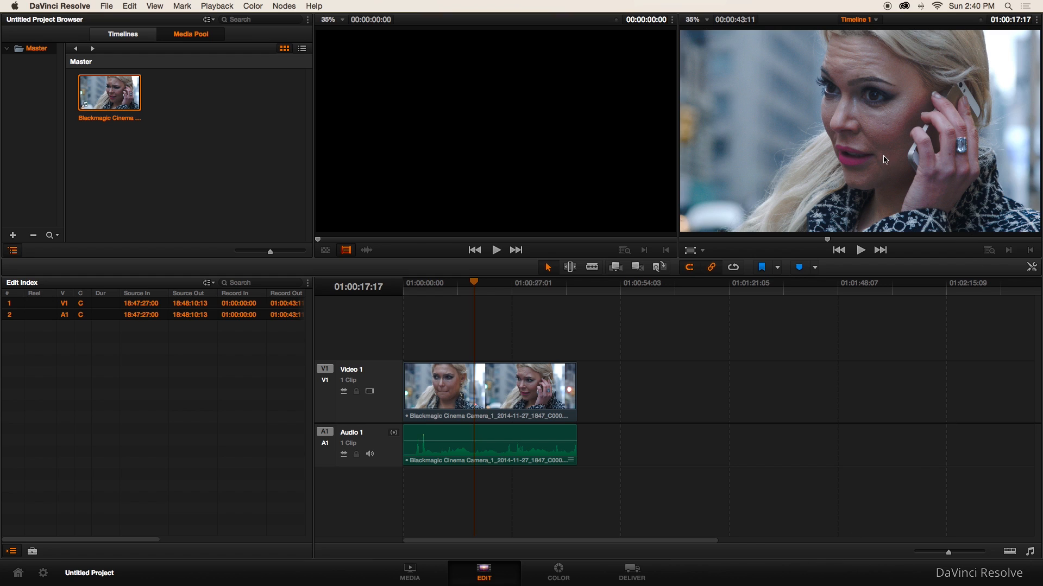
pyautogui.moveTo(882, 145)
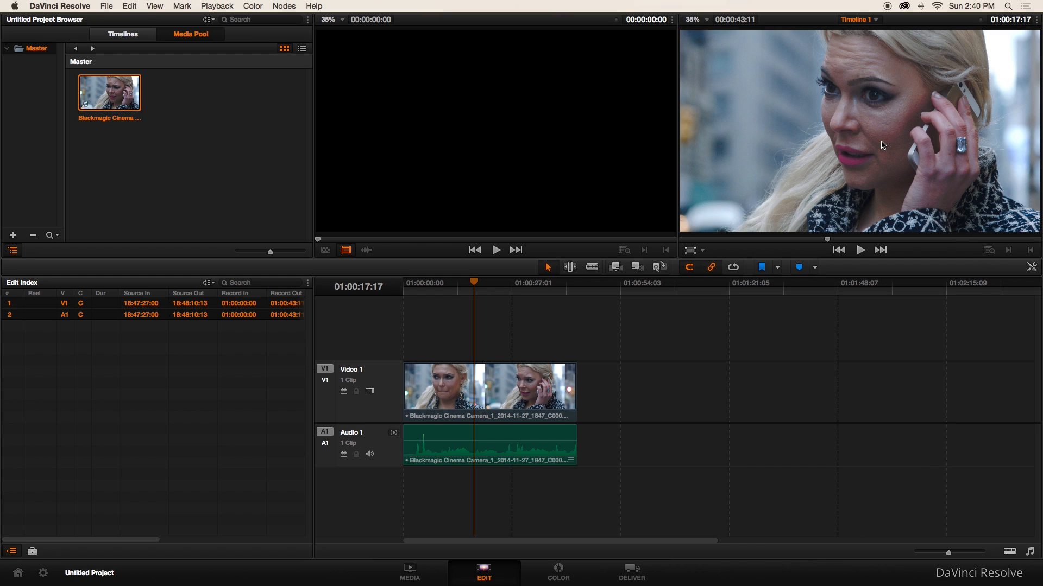
pyautogui.moveTo(885, 146)
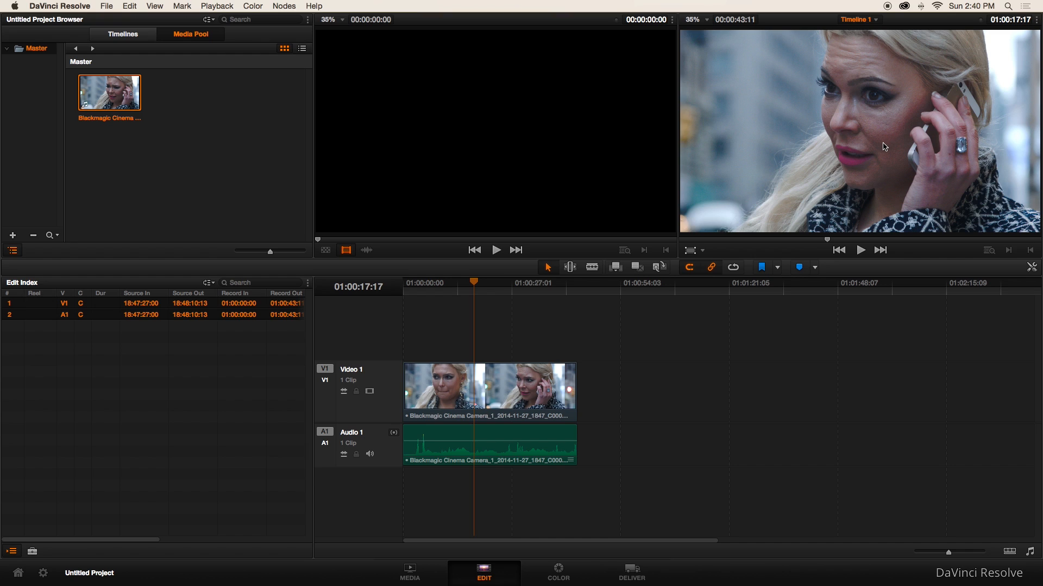
pyautogui.moveTo(879, 147)
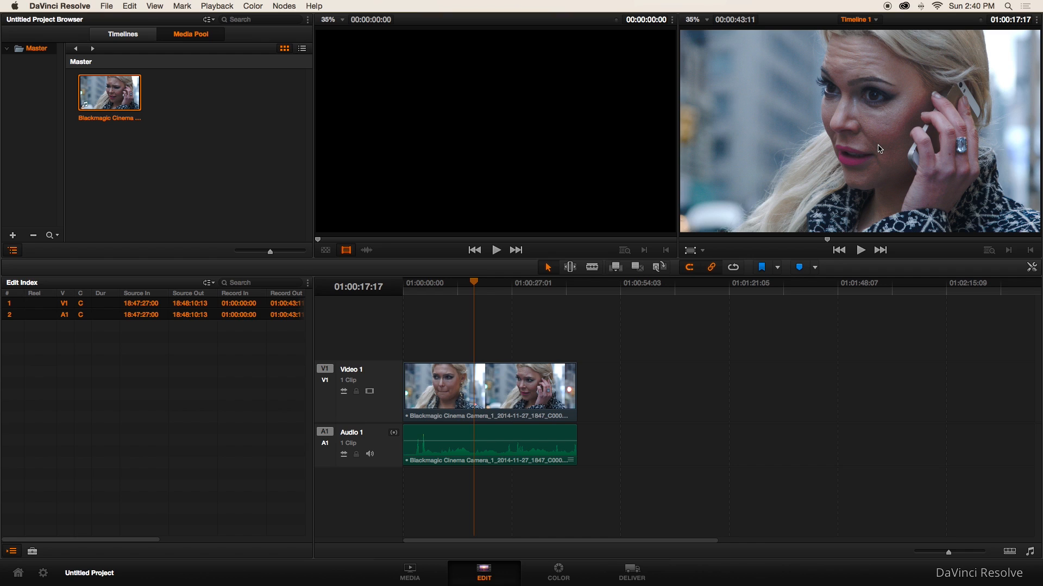
pyautogui.moveTo(900, 382)
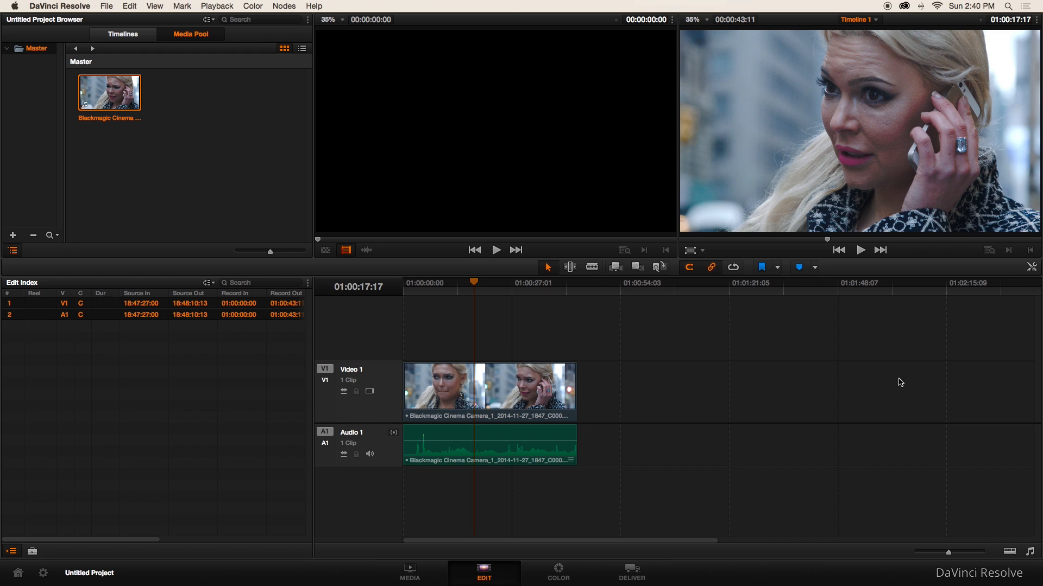
# On the Color page, show the video scopes and compare Waveform against RGB Parade.
pyautogui.click(559, 574)
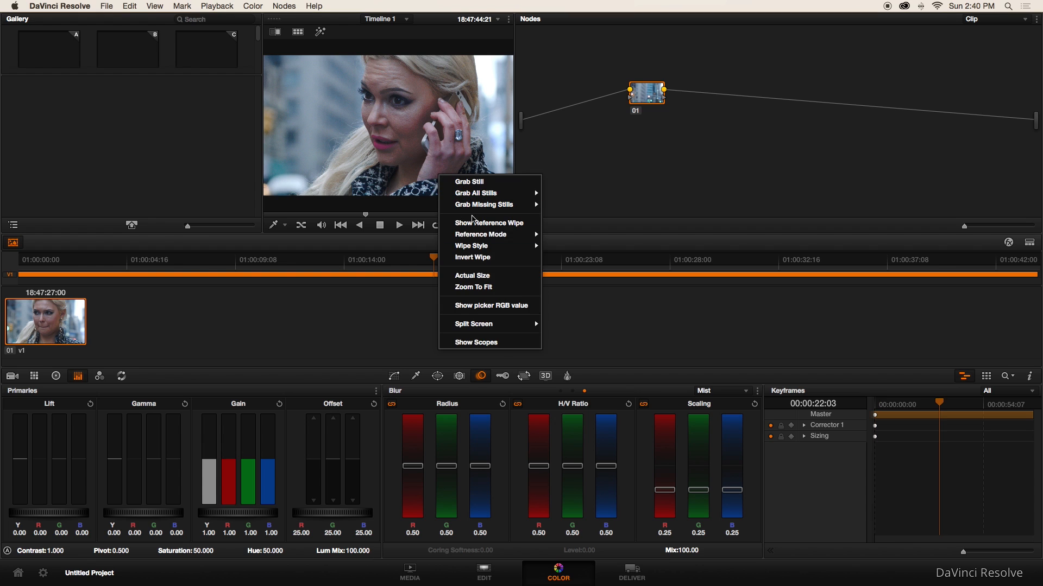
pyautogui.click(475, 342)
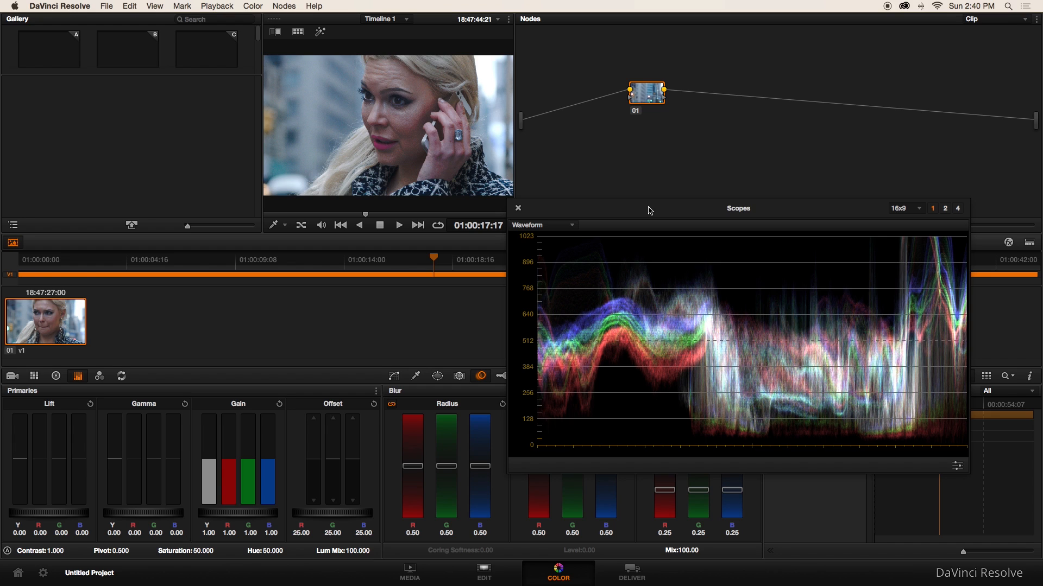
pyautogui.click(571, 225)
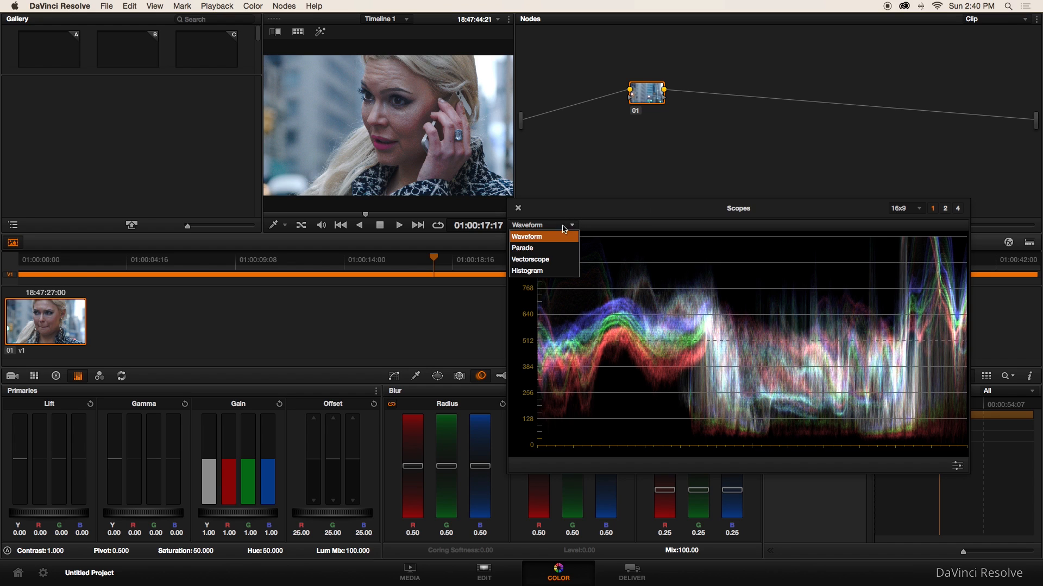
pyautogui.click(522, 248)
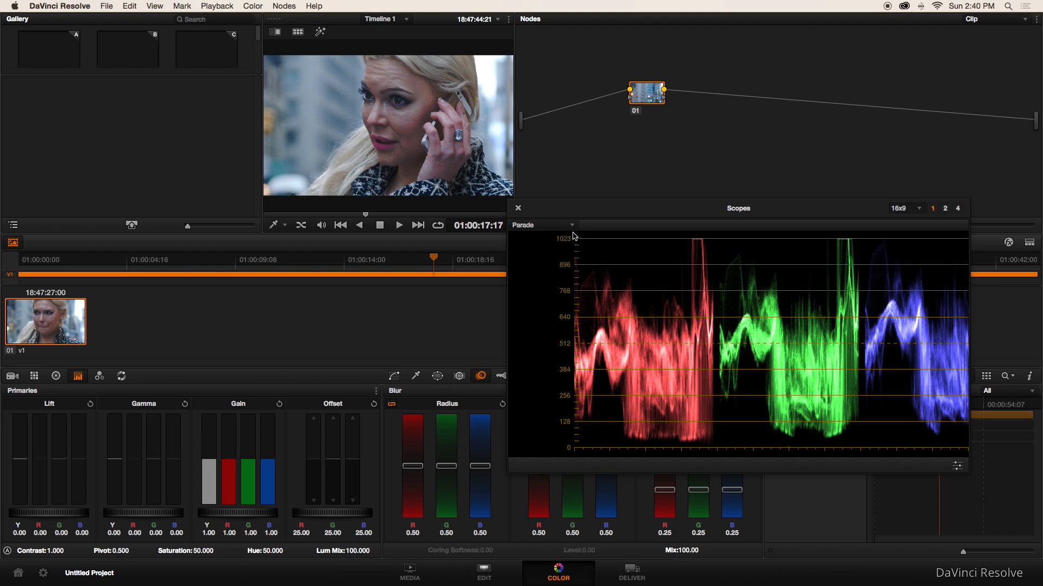
pyautogui.click(543, 225)
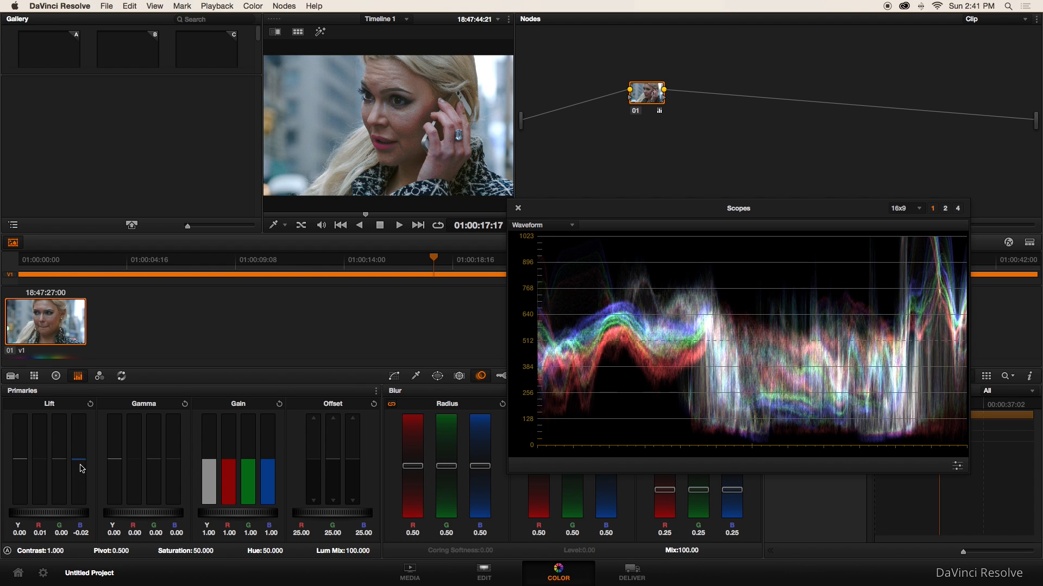
pyautogui.click(543, 225)
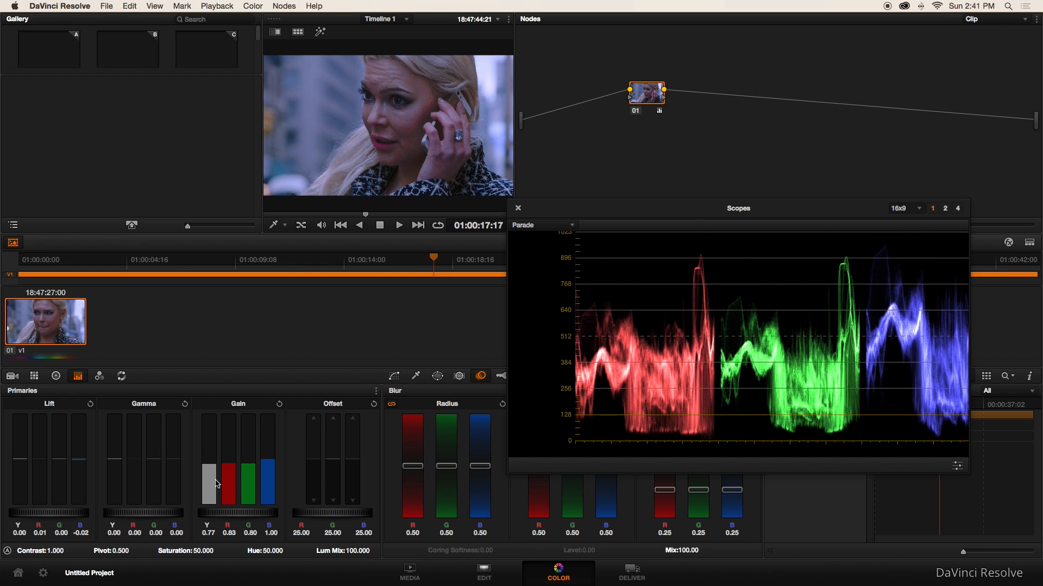
pyautogui.click(543, 225)
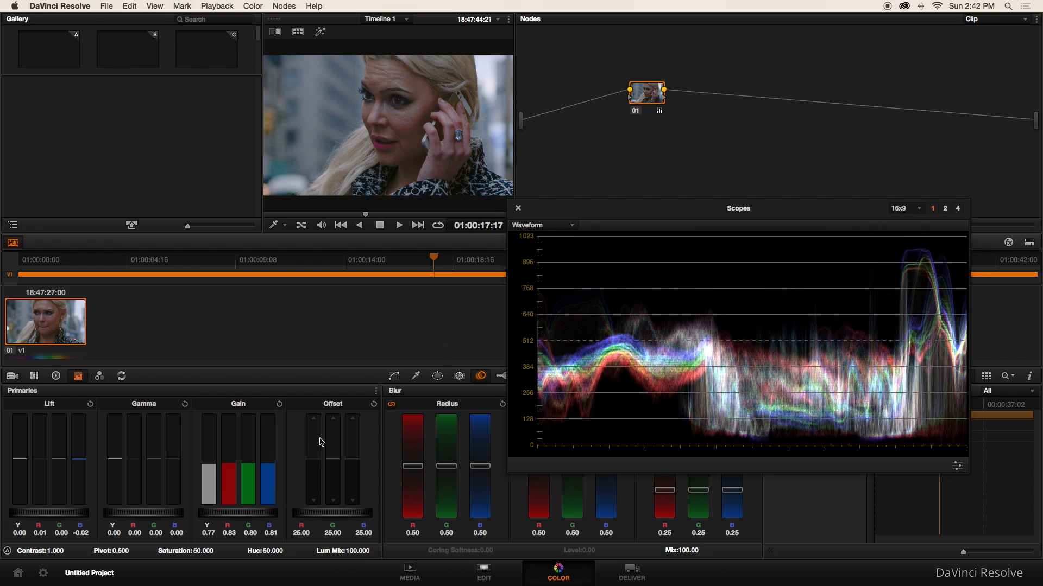
# Add a parallel node to the node tree from the Nodes menu.
pyautogui.click(291, 5)
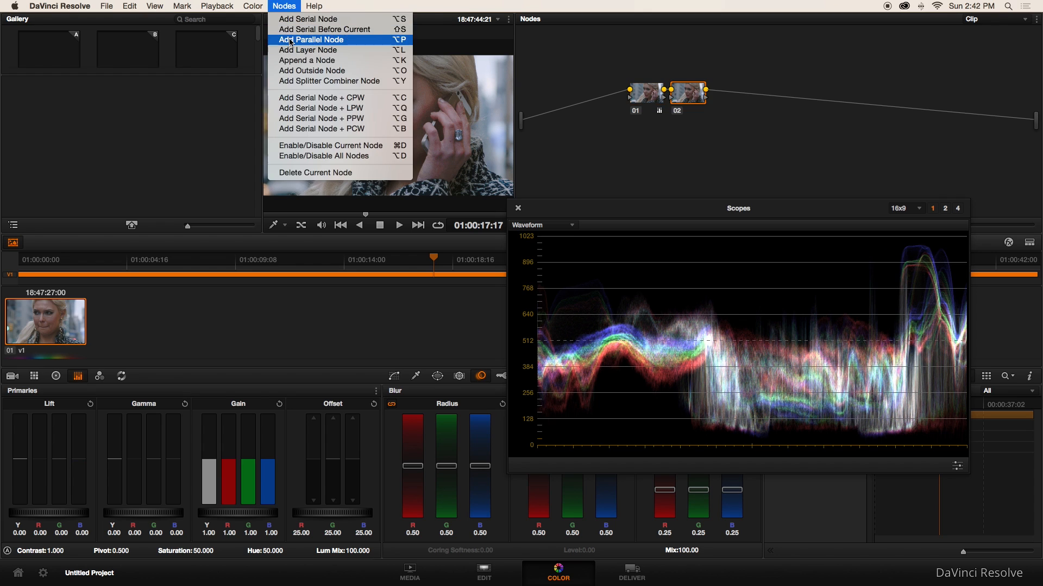
pyautogui.click(311, 40)
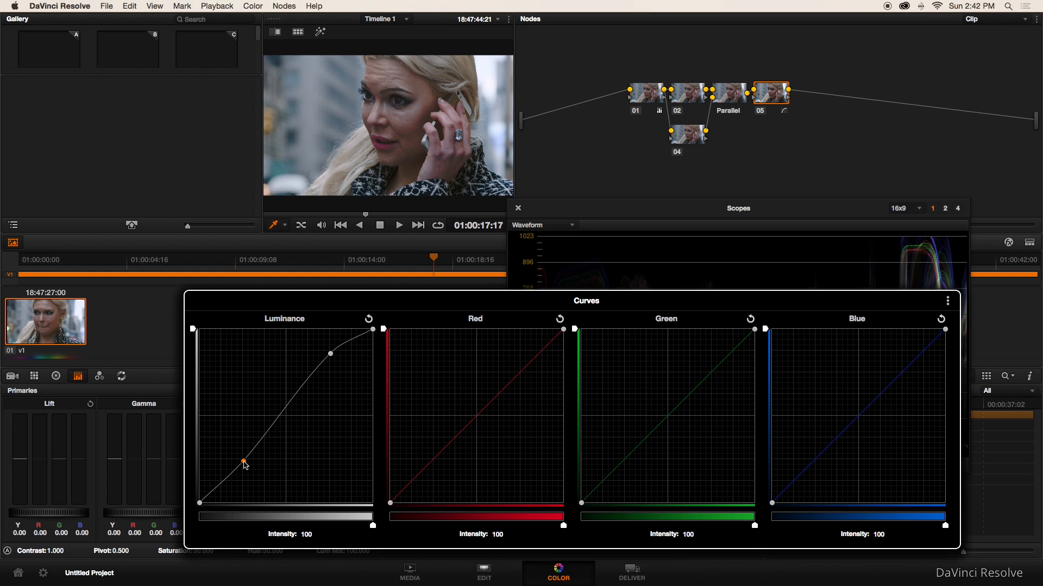
# Refine the luminance S-curve on node 05.
pyautogui.moveTo(245, 465); pyautogui.dragTo(242, 462)
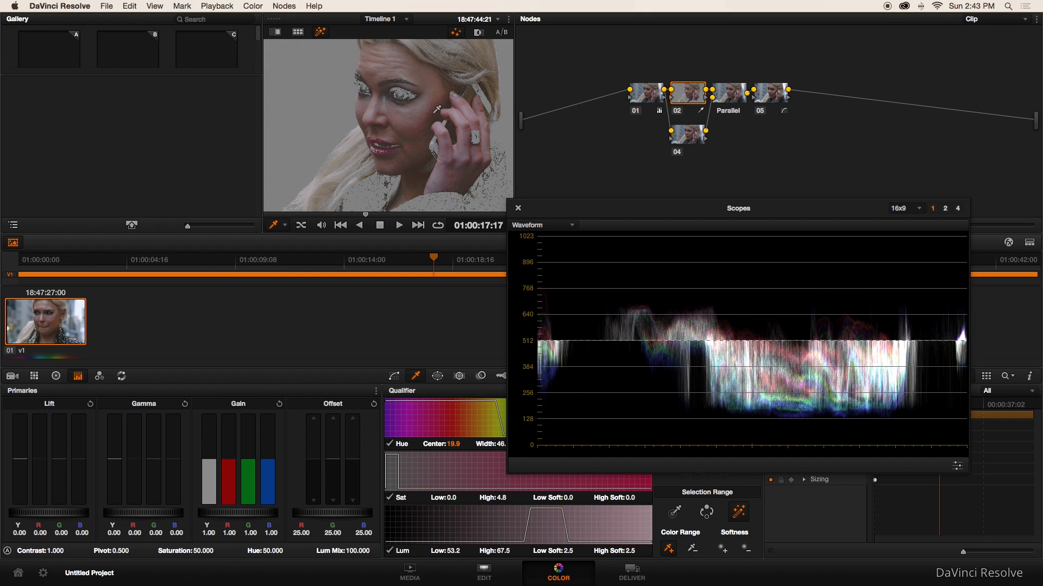
pyautogui.moveTo(56, 382)
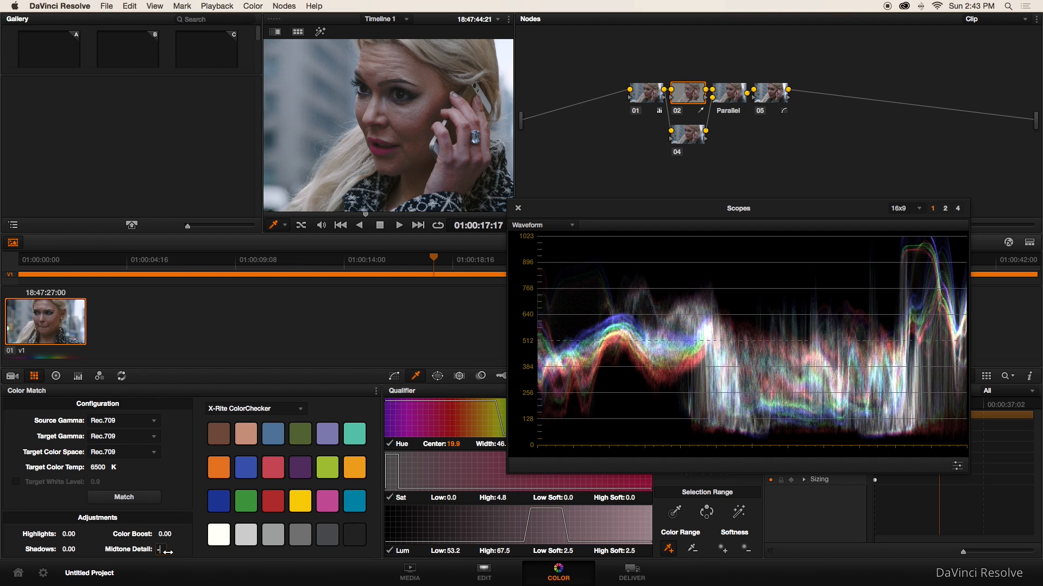
# Lower Midtone Detail to -70 on node 02 to soften the skin, then move to node 04.
pyautogui.moveTo(168, 550); pyautogui.dragTo(146, 549)
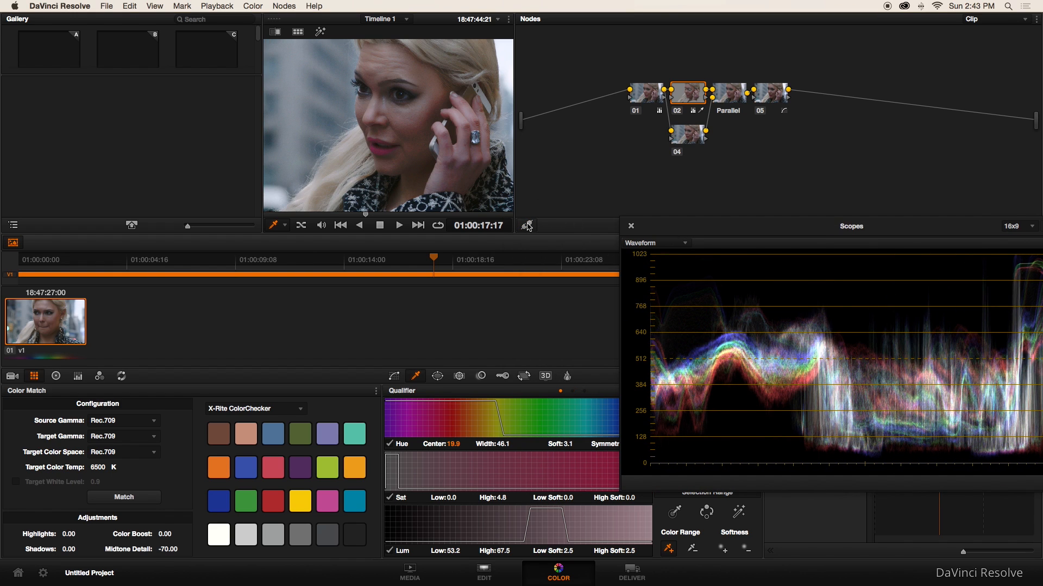
pyautogui.click(57, 376)
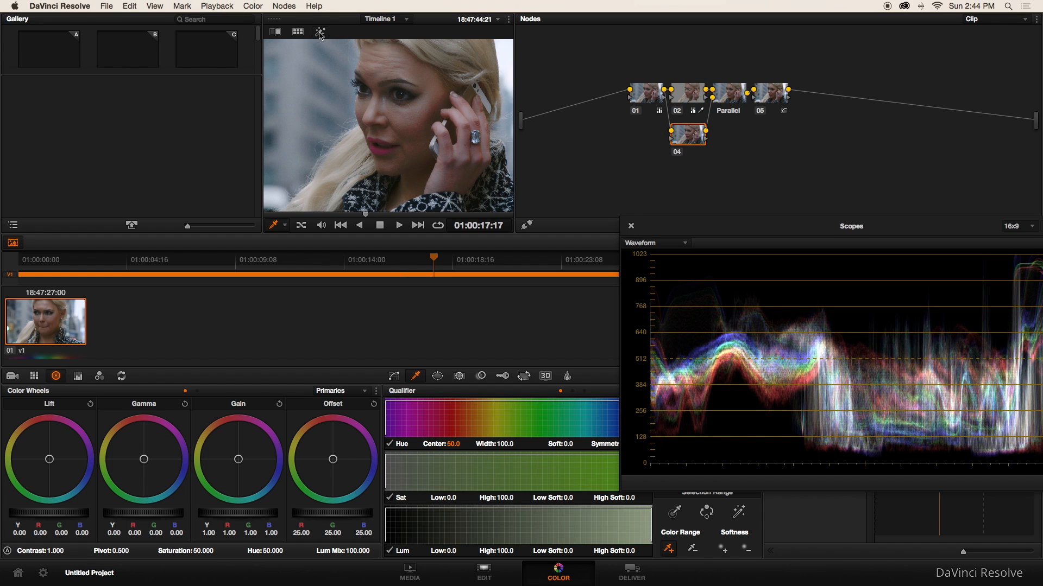
# Turn on highlight mode to preview only node 04's qualified pixels.
pyautogui.click(318, 33)
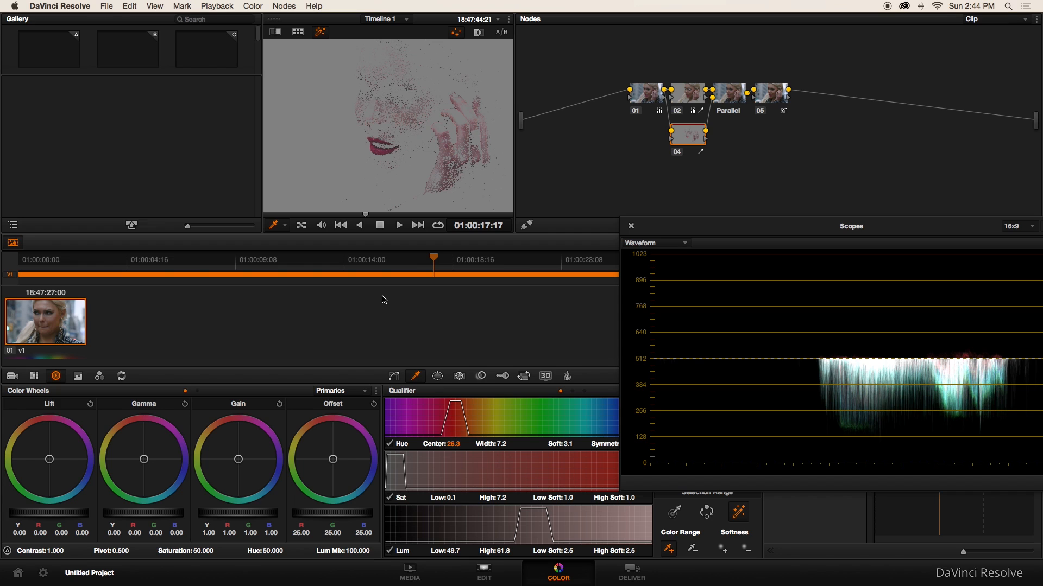
pyautogui.moveTo(437, 376)
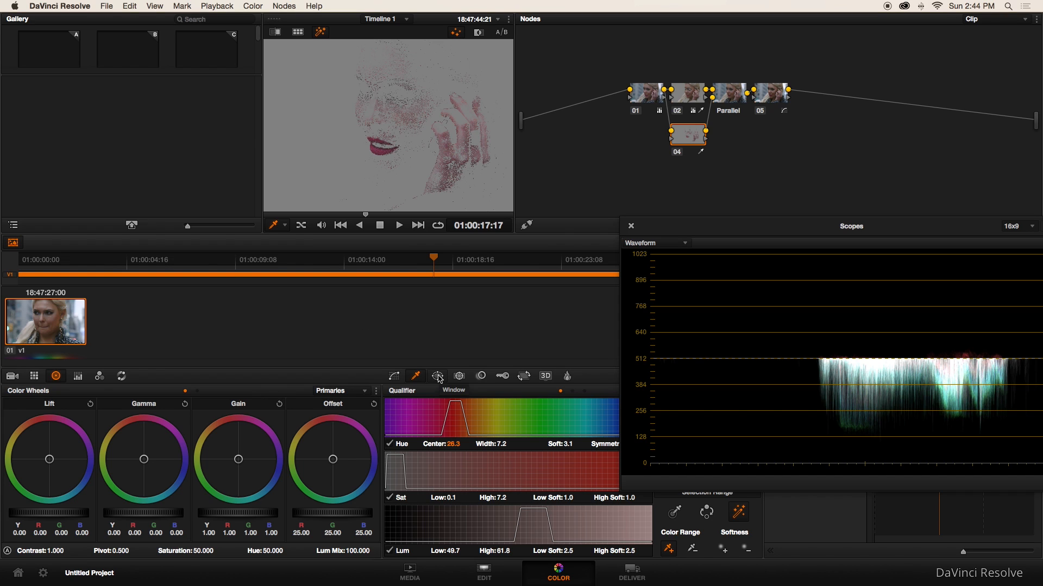
# Bring up the Window palette's shape mask options for node 04.
pyautogui.click(436, 376)
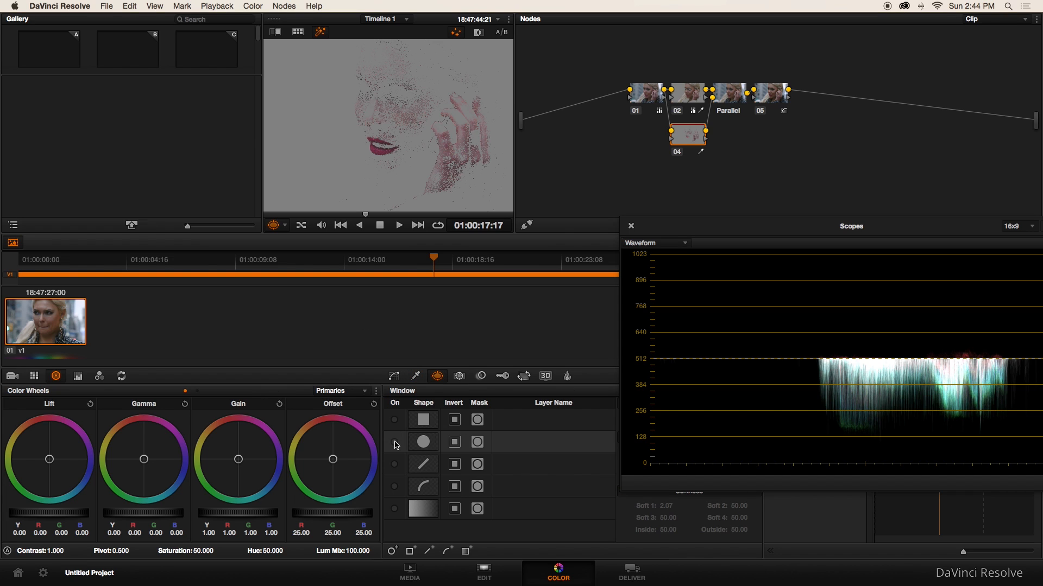
pyautogui.click(394, 442)
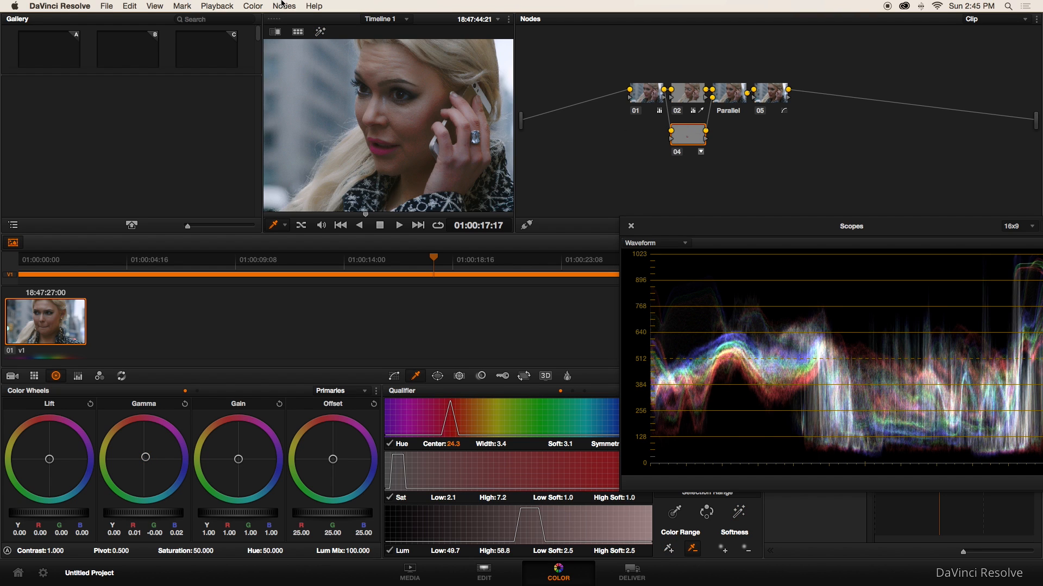
# Add parallel node 06 from the Nodes menu and select the Custom Curves node 05.
pyautogui.click(292, 6)
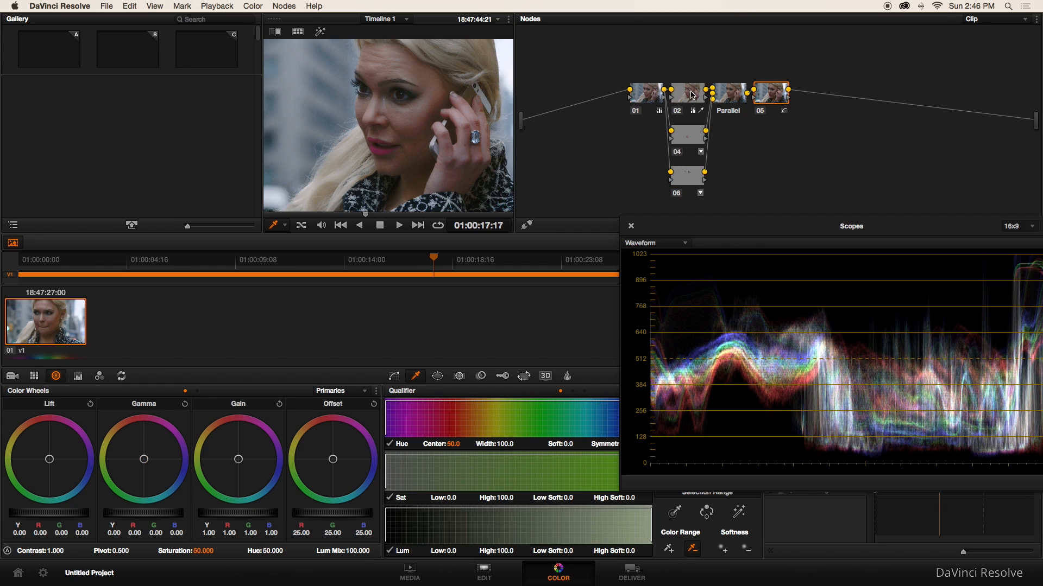
pyautogui.click(33, 376)
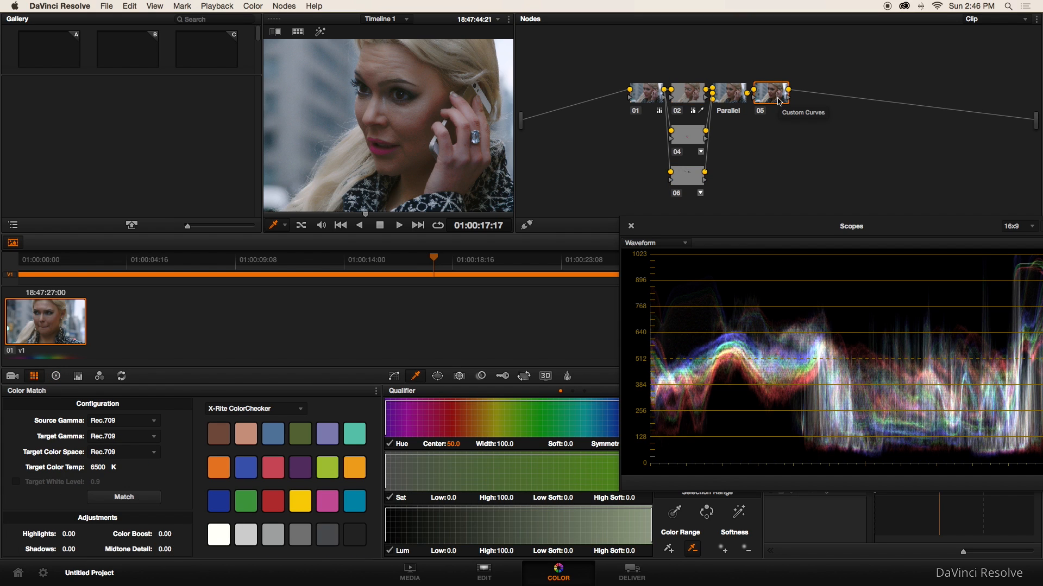
pyautogui.click(292, 6)
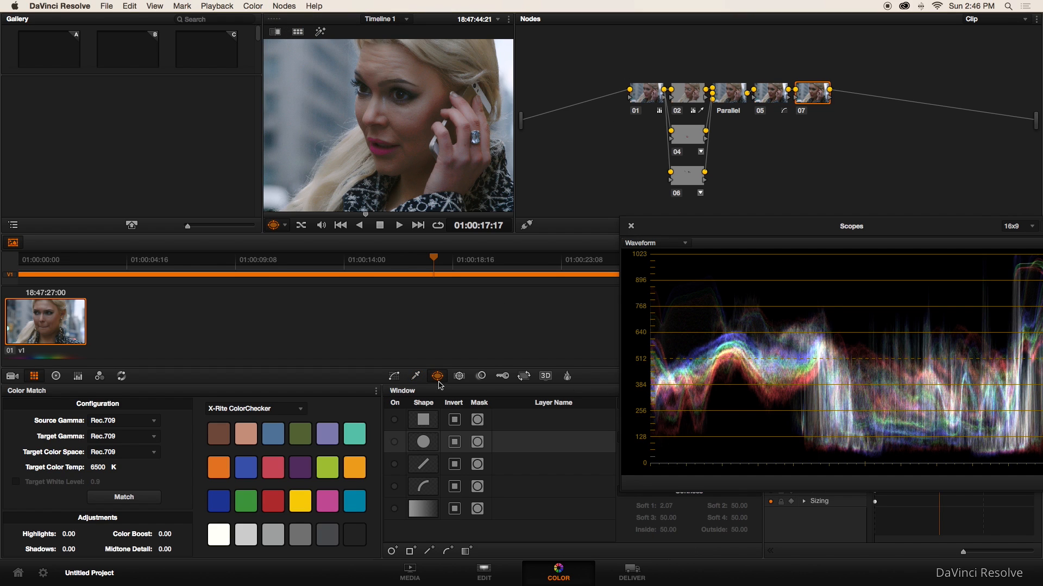
pyautogui.moveTo(478, 463)
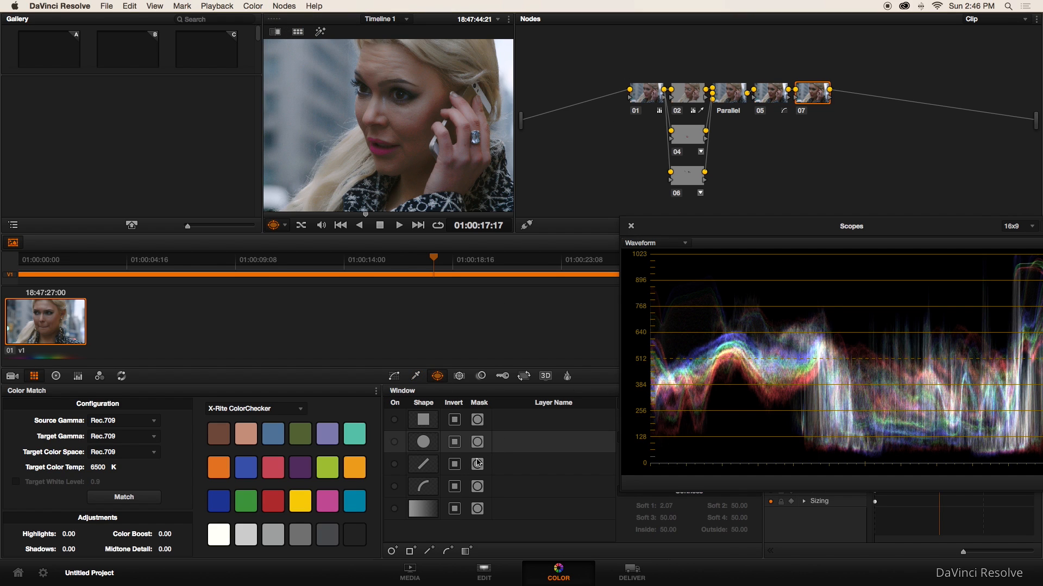
# Enable a circular window on node 07 and enlarge the viewer to shape it around the face.
pyautogui.click(395, 442)
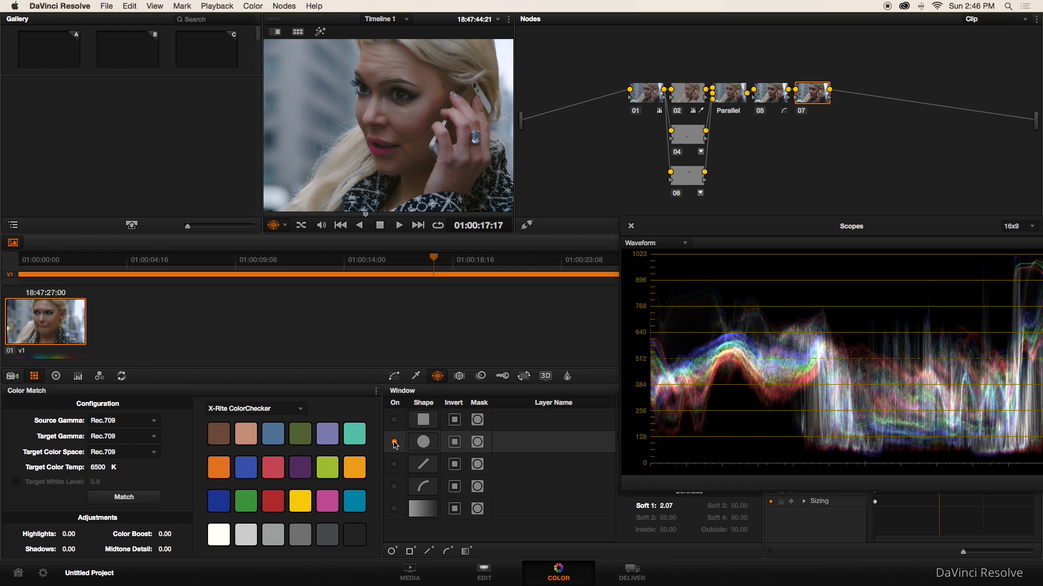
pyautogui.click(394, 442)
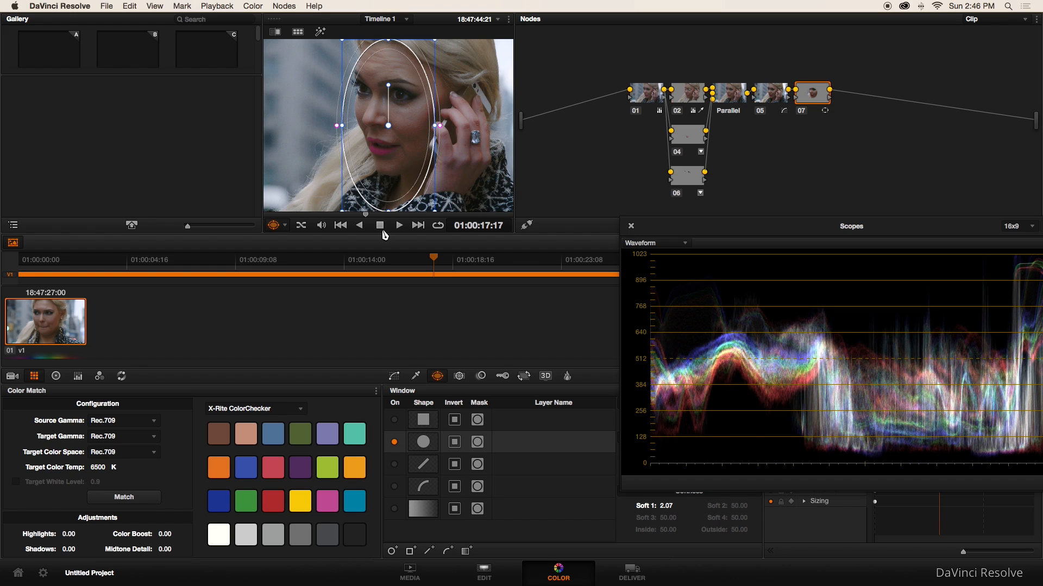
pyautogui.click(155, 5)
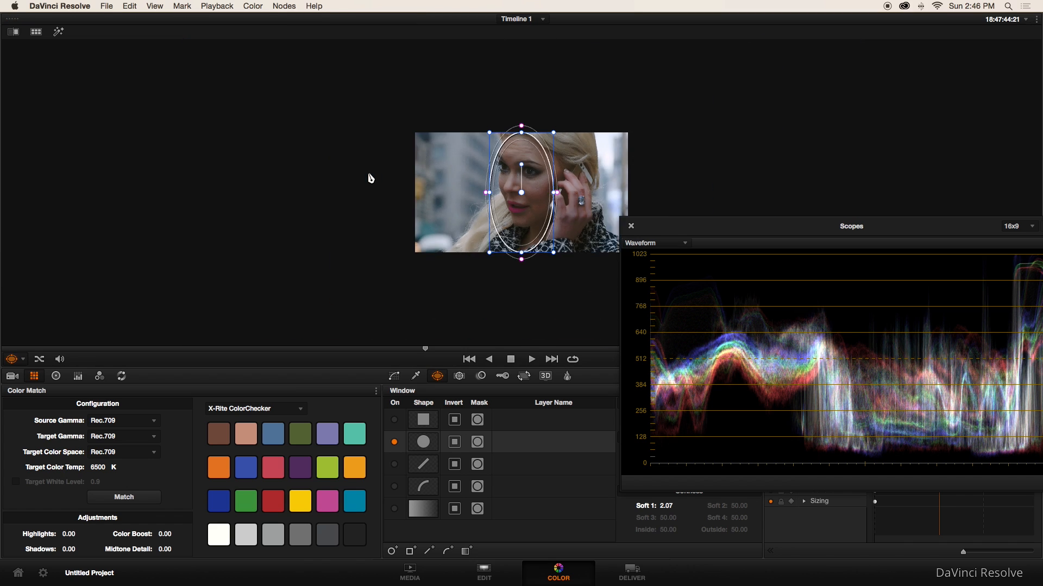
pyautogui.click(630, 226)
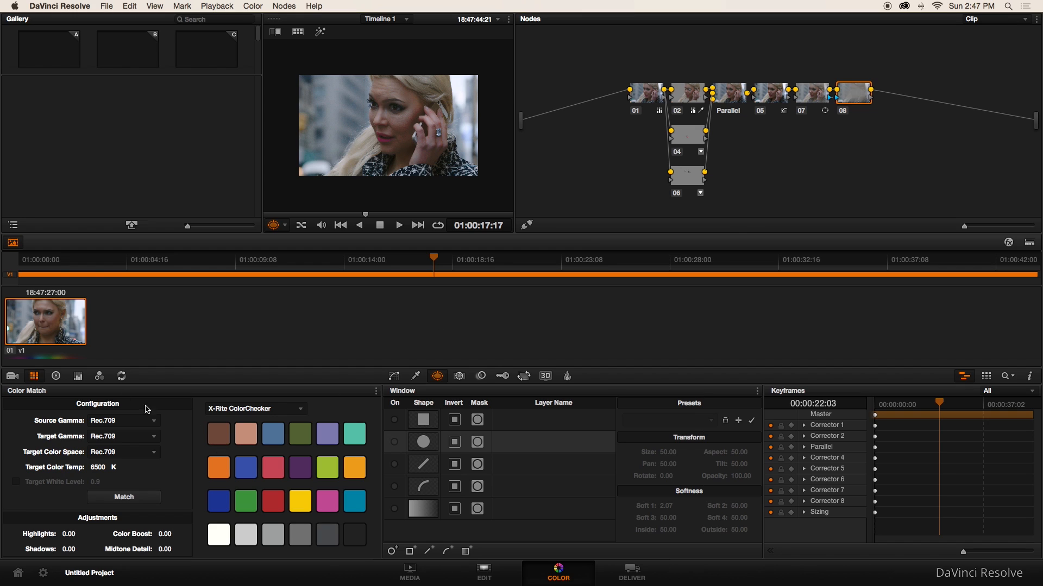
# Push node 08's Offset wheel toward cool teal and view the primaries as bars.
pyautogui.click(56, 376)
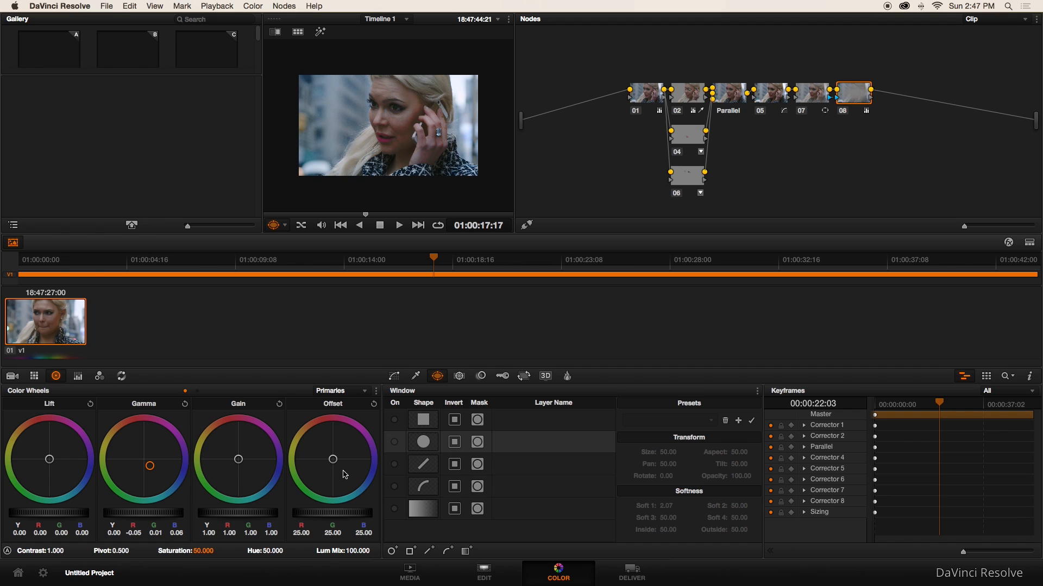
pyautogui.moveTo(332, 459); pyautogui.dragTo(332, 469)
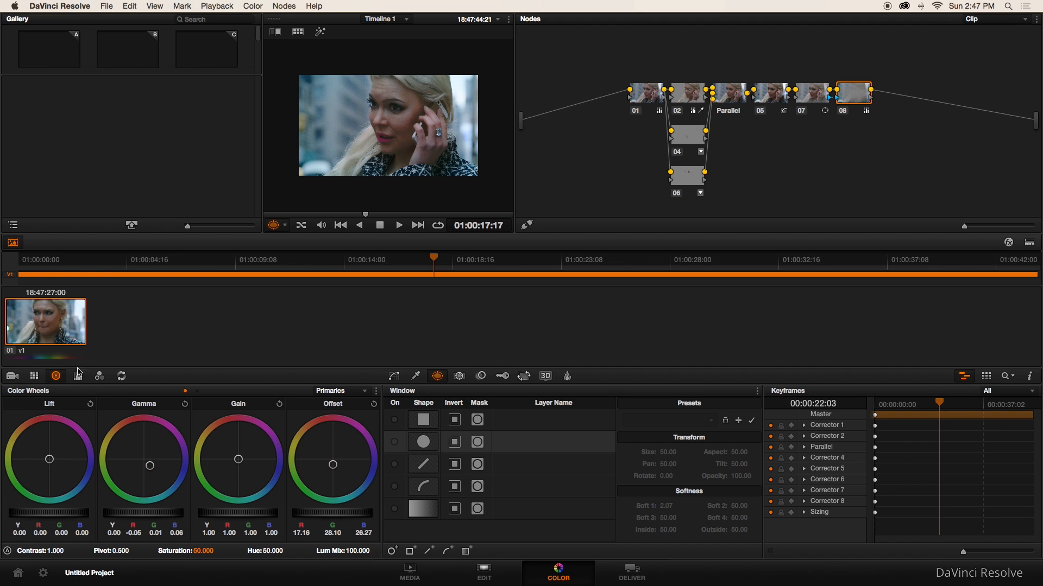
pyautogui.click(77, 375)
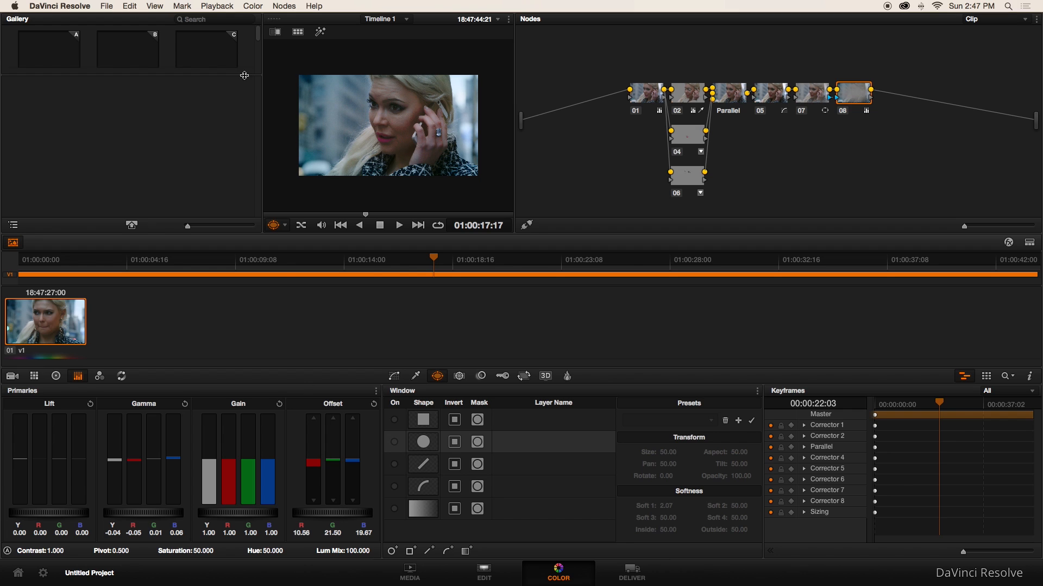
# Change the viewer display from the viewing options menu.
pyautogui.click(156, 5)
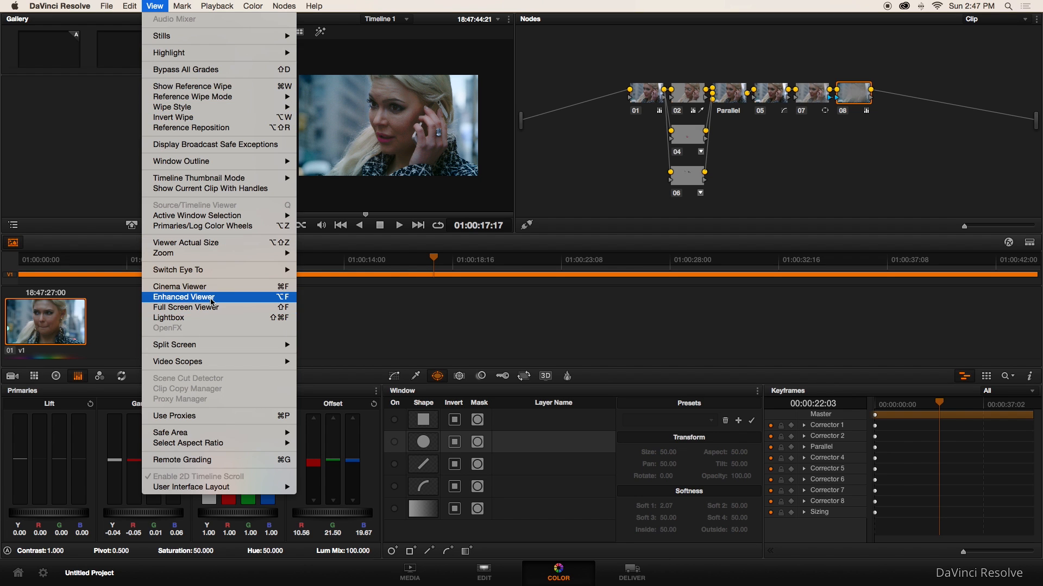
pyautogui.click(184, 297)
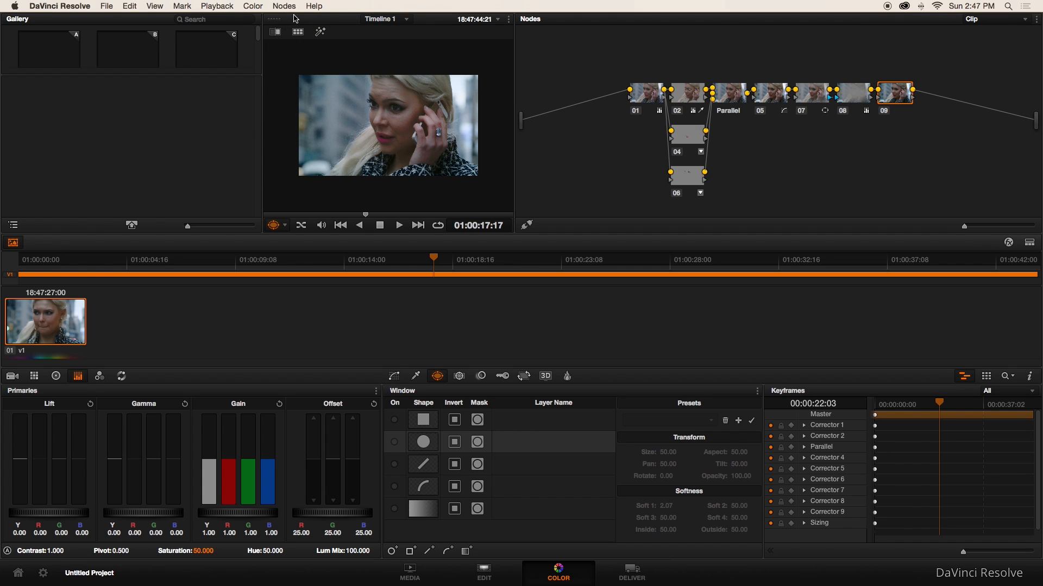
# Apply a Mist blur on node 09 with radius raised to about 0.53.
pyautogui.click(147, 6)
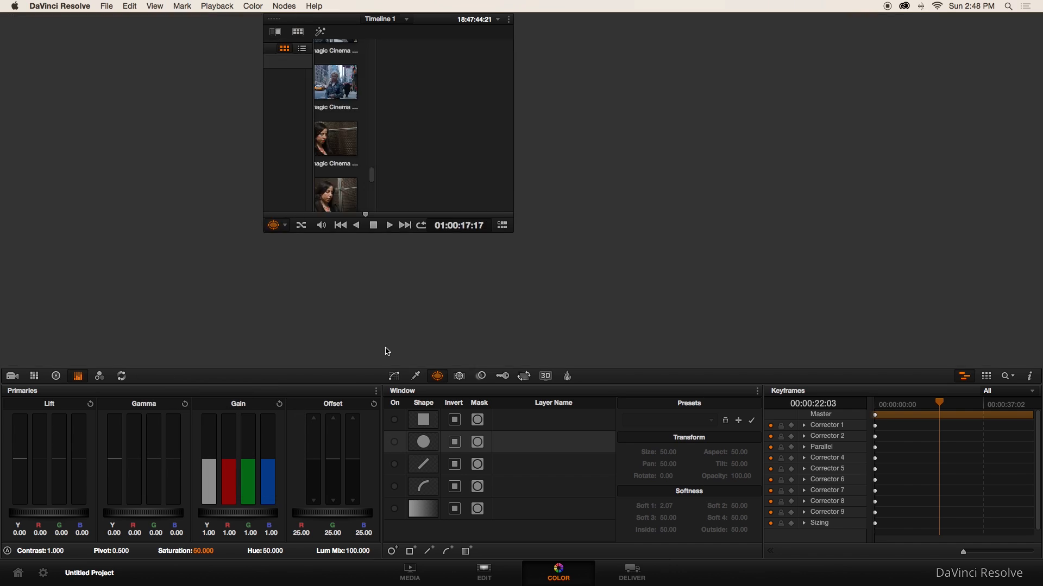
pyautogui.click(480, 376)
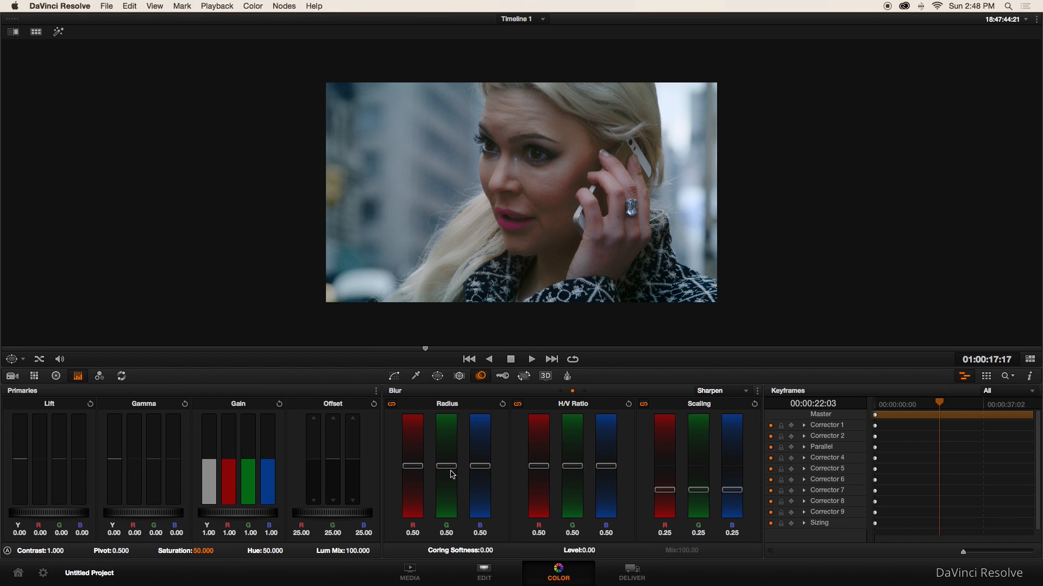
pyautogui.moveTo(446, 472); pyautogui.dragTo(446, 479)
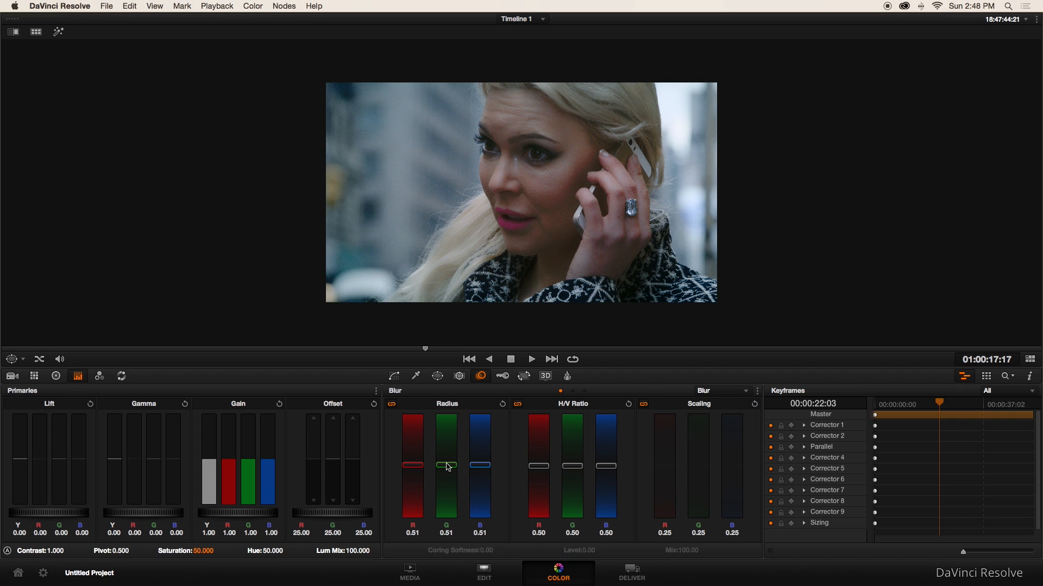
pyautogui.moveTo(447, 464); pyautogui.dragTo(447, 459)
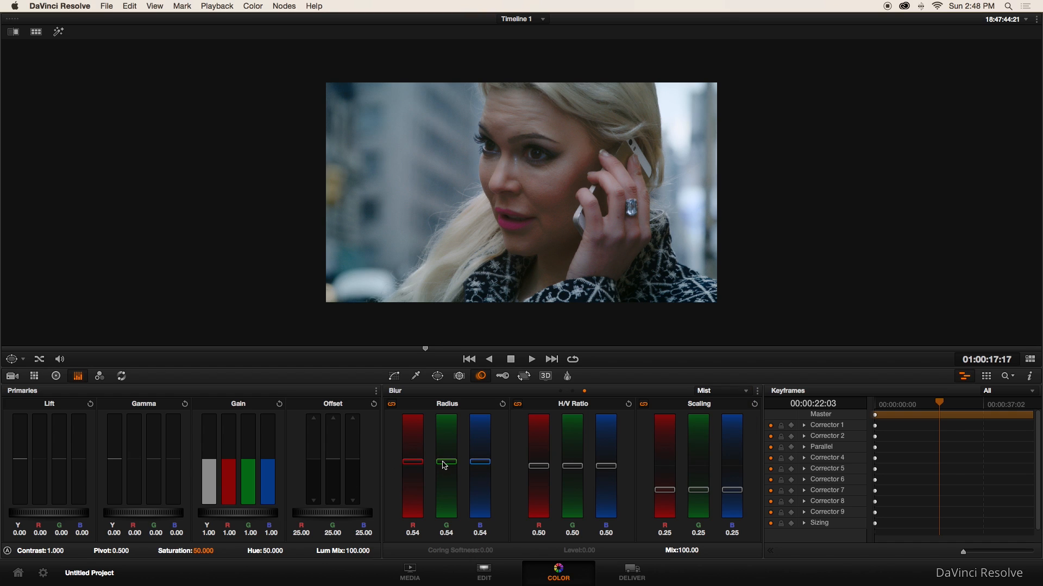
pyautogui.moveTo(445, 463); pyautogui.dragTo(445, 466)
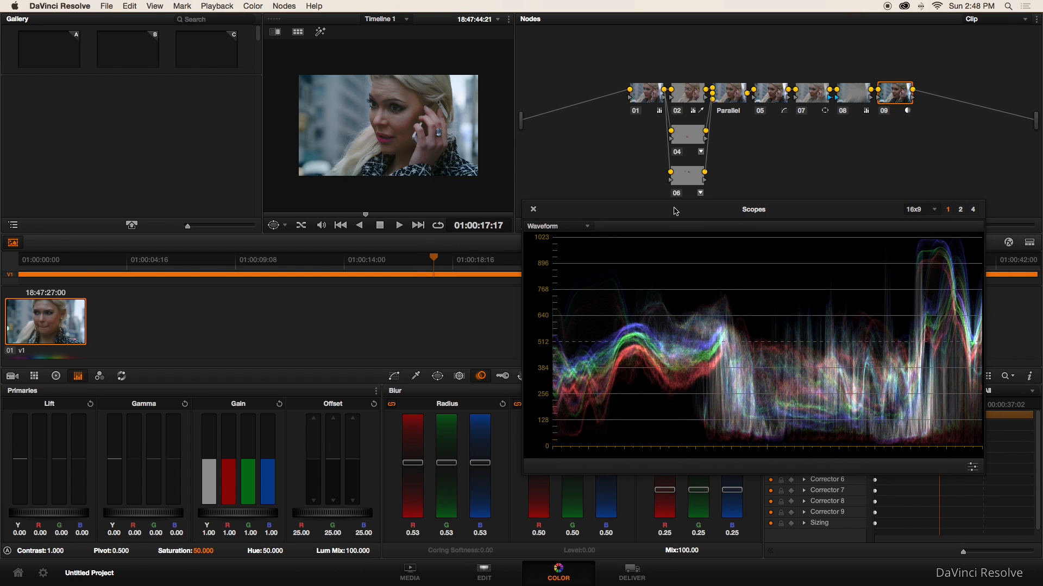
pyautogui.moveTo(427, 333)
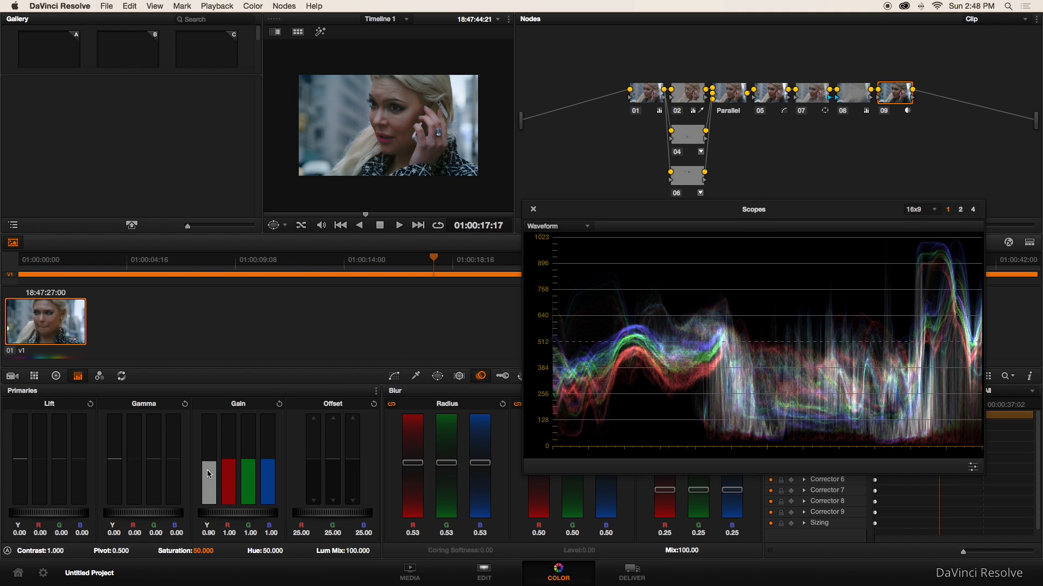
# Lower node 09's master gain to about 0.87 while watching the waveform.
pyautogui.moveTo(208, 470); pyautogui.dragTo(208, 482)
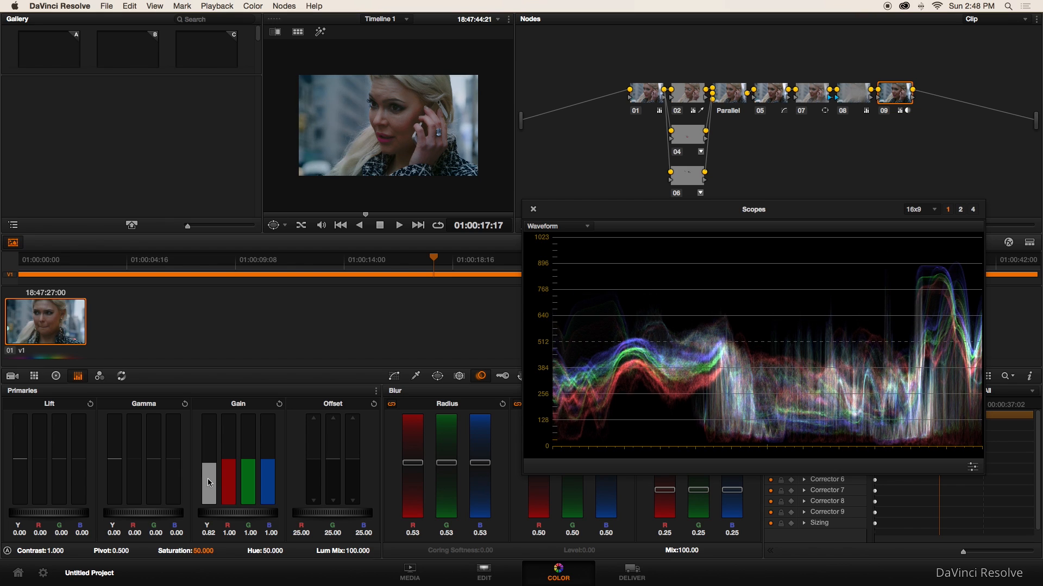
pyautogui.moveTo(209, 482); pyautogui.dragTo(209, 458)
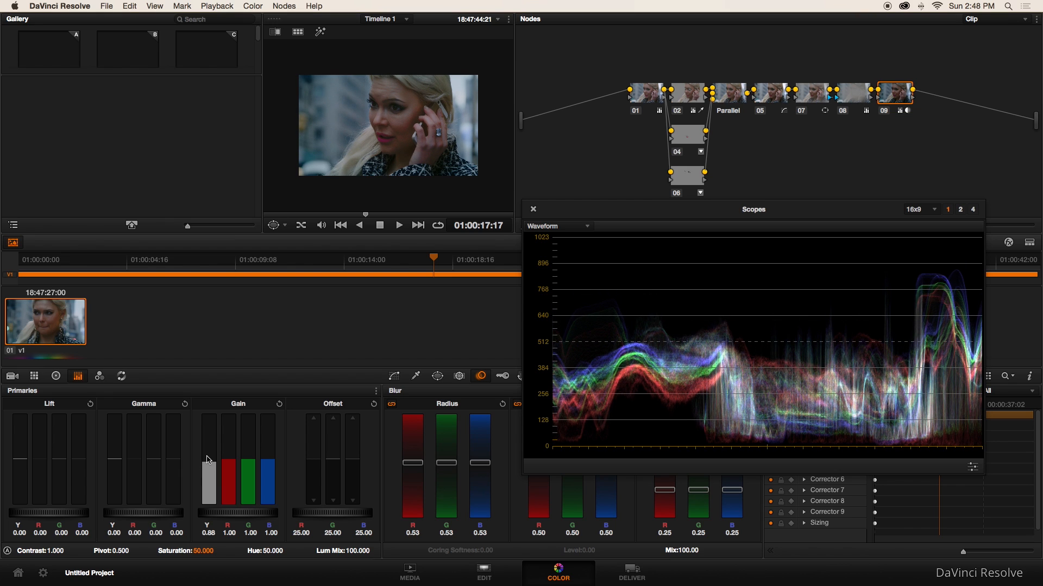
pyautogui.moveTo(209, 479); pyautogui.dragTo(208, 455)
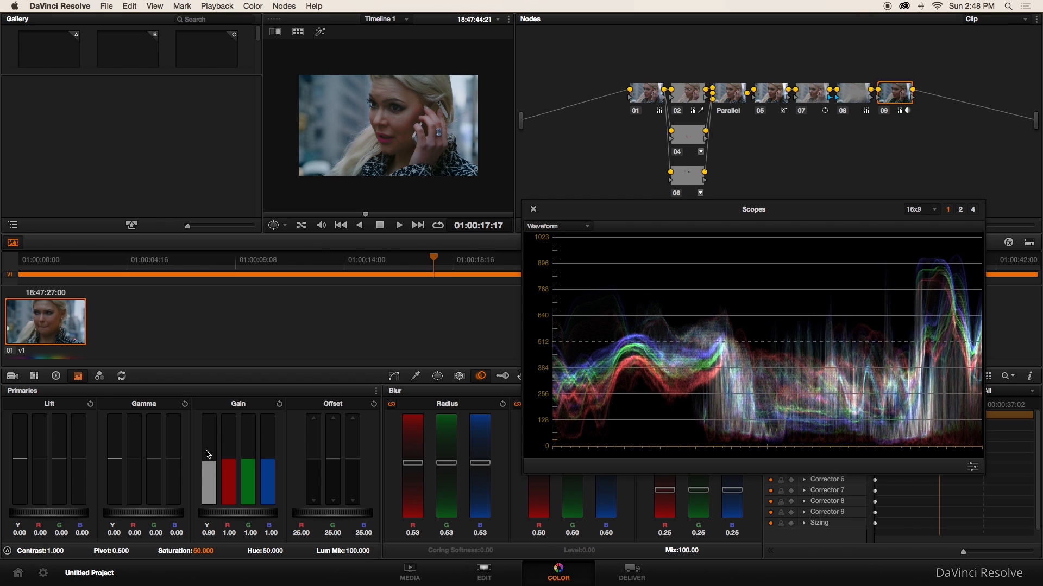
pyautogui.moveTo(208, 466); pyautogui.dragTo(208, 479)
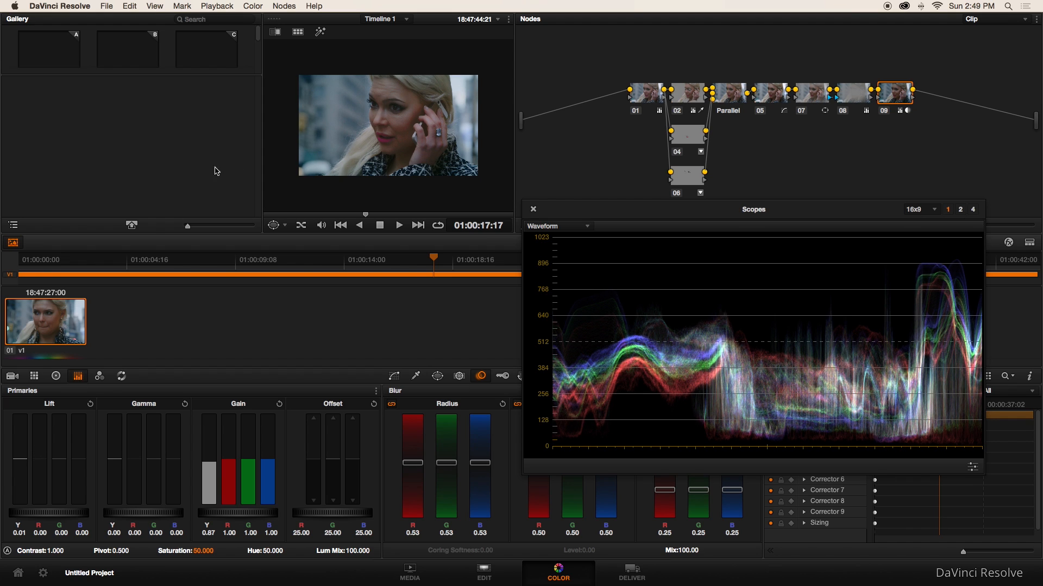
# Return to corrector node 01 and close the floating scopes window.
pyautogui.click(646, 93)
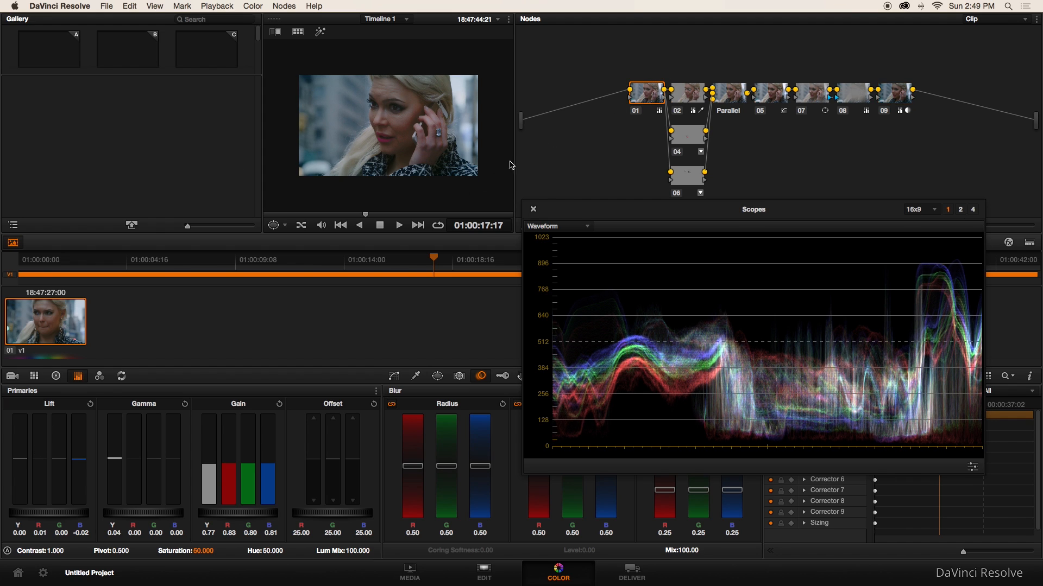
pyautogui.click(34, 376)
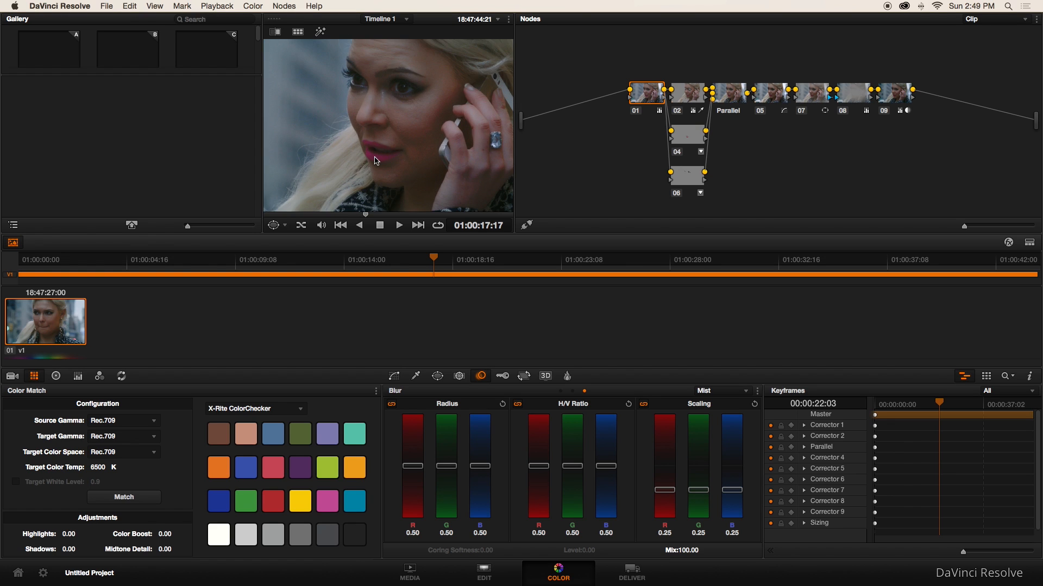
pyautogui.moveTo(476, 193)
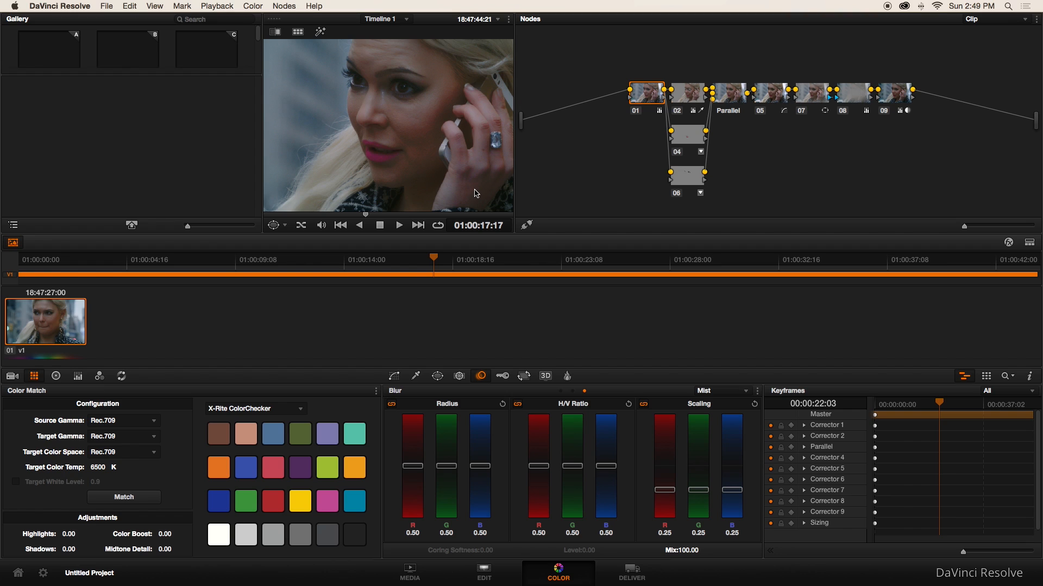
pyautogui.moveTo(527, 226)
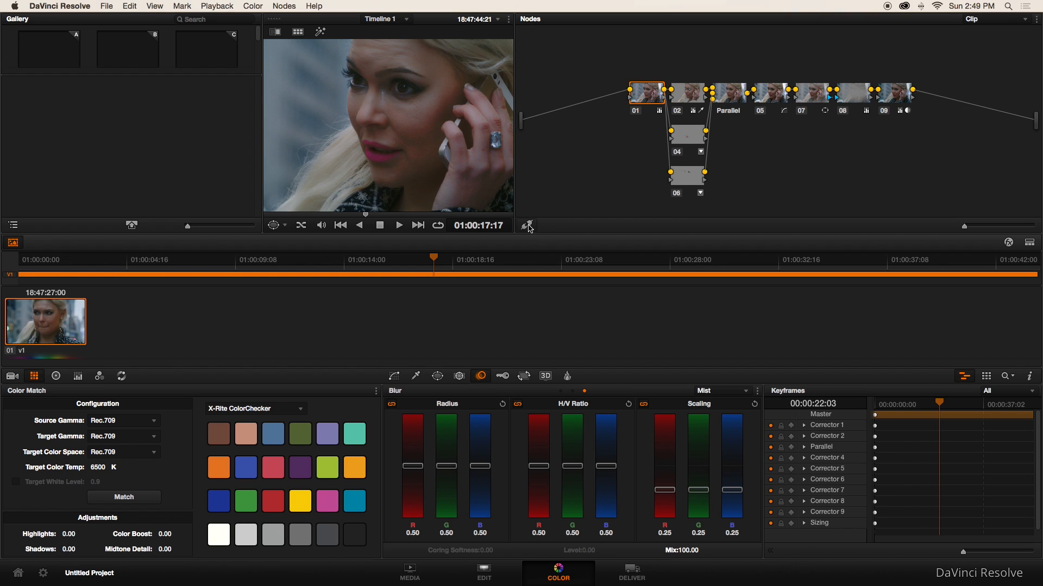